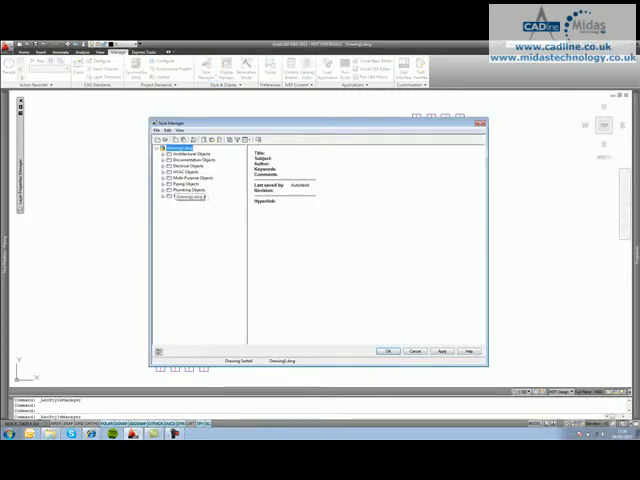
# Step: Expand Architectural Objects in Style Manager to reveal the Pipe Styles
pyautogui.click(156, 186)
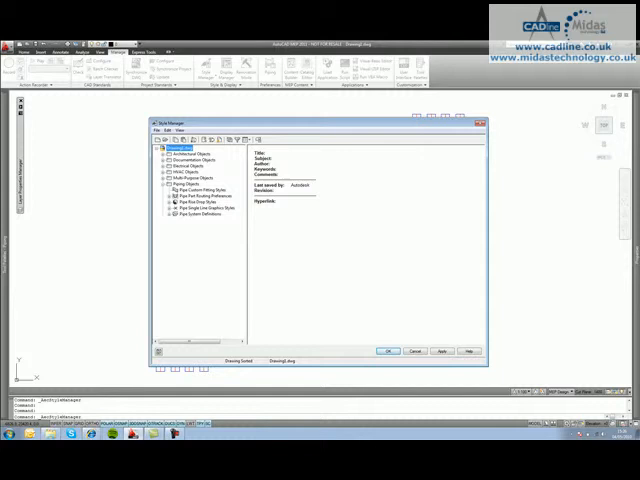
pyautogui.click(162, 208)
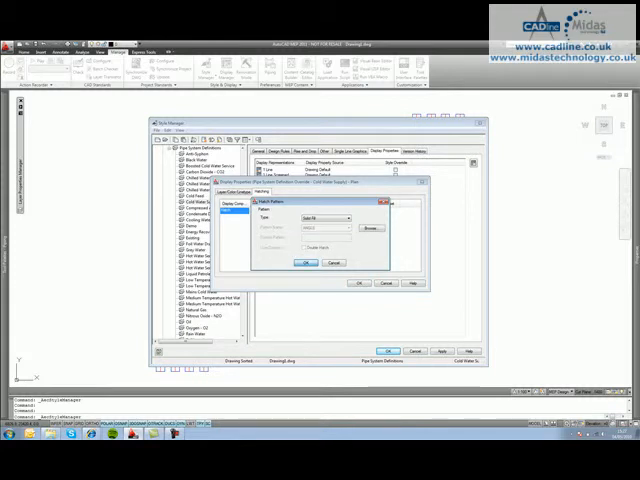
# Step: Give the pipe style's plan hatch component a dark blue colour and accept the display changes
pyautogui.click(306, 262)
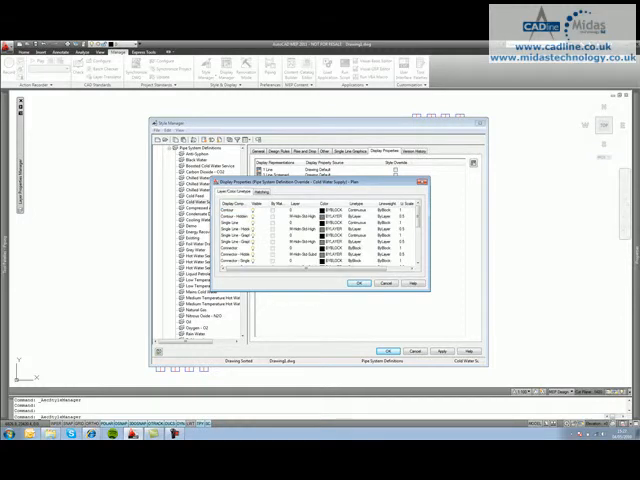
pyautogui.scroll(-3)
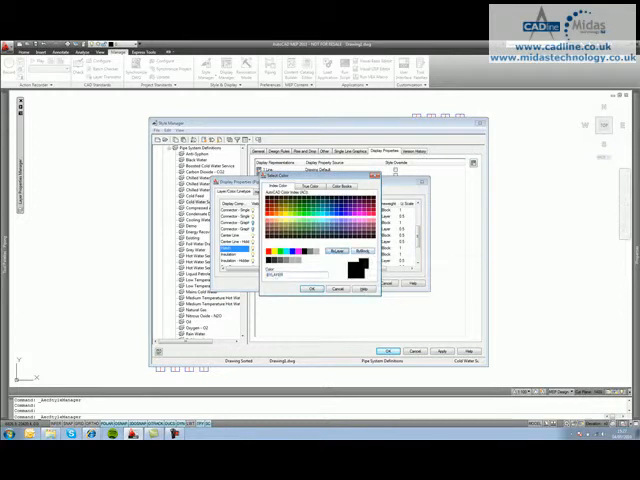
pyautogui.click(314, 288)
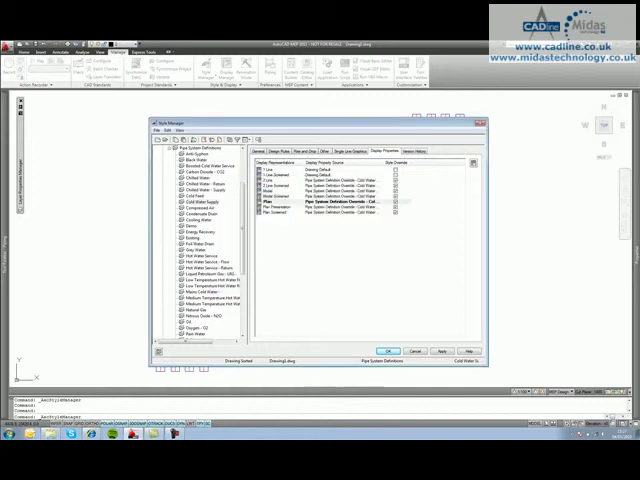
pyautogui.click(400, 352)
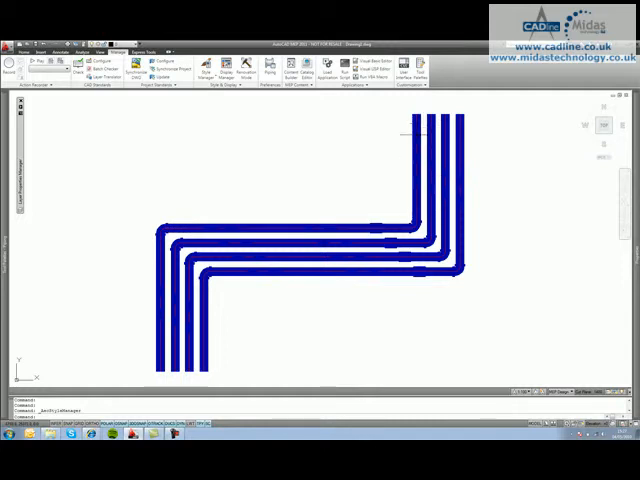
pyautogui.moveTo(196, 142)
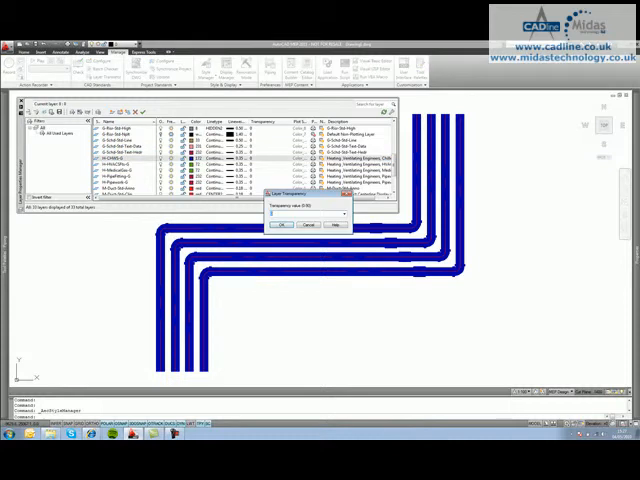
# Step: Apply 70% transparency to the pipe layer so the pipe runs show pale blue
pyautogui.click(344, 214)
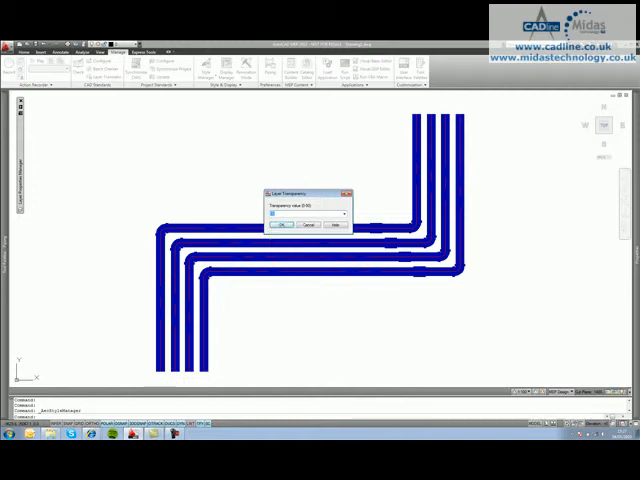
pyautogui.click(280, 224)
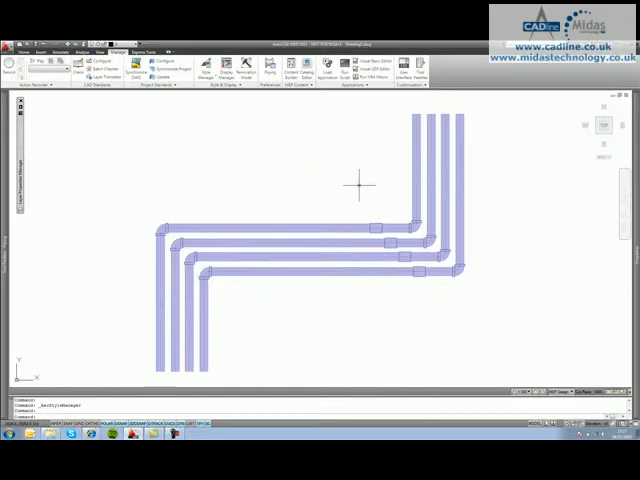
pyautogui.moveTo(338, 232)
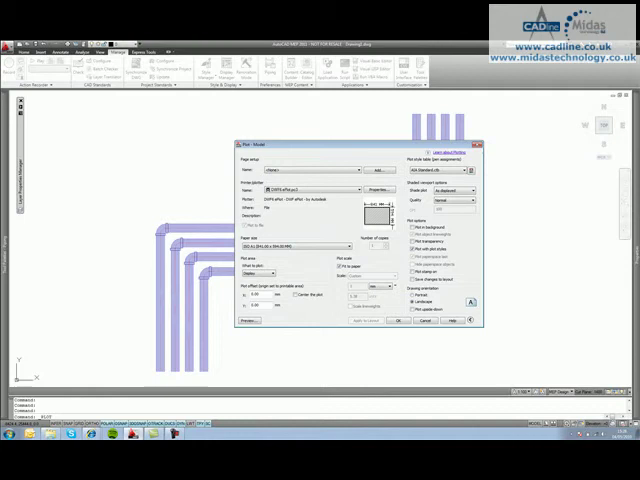
pyautogui.moveTo(416, 256)
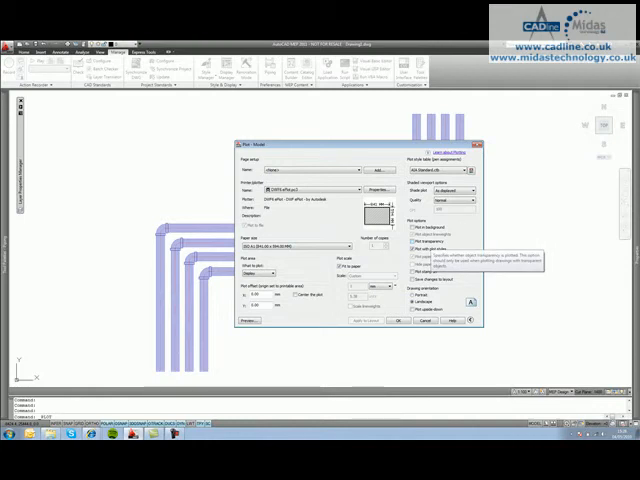